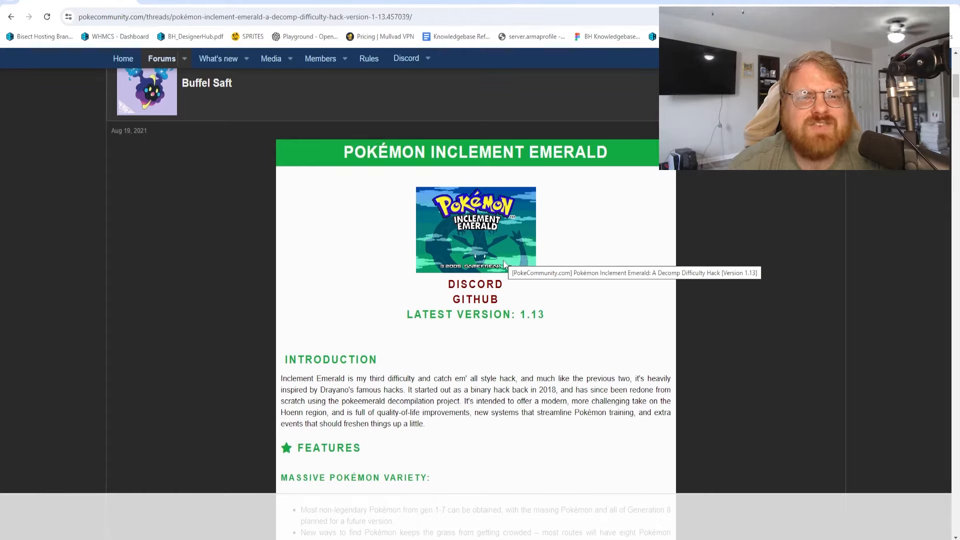
pyautogui.moveTo(514, 274)
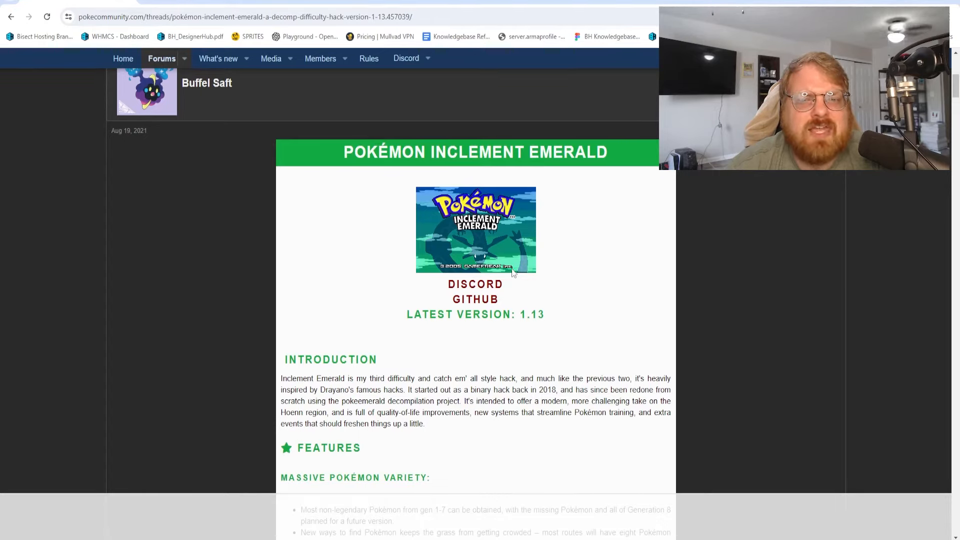
pyautogui.moveTo(576, 272)
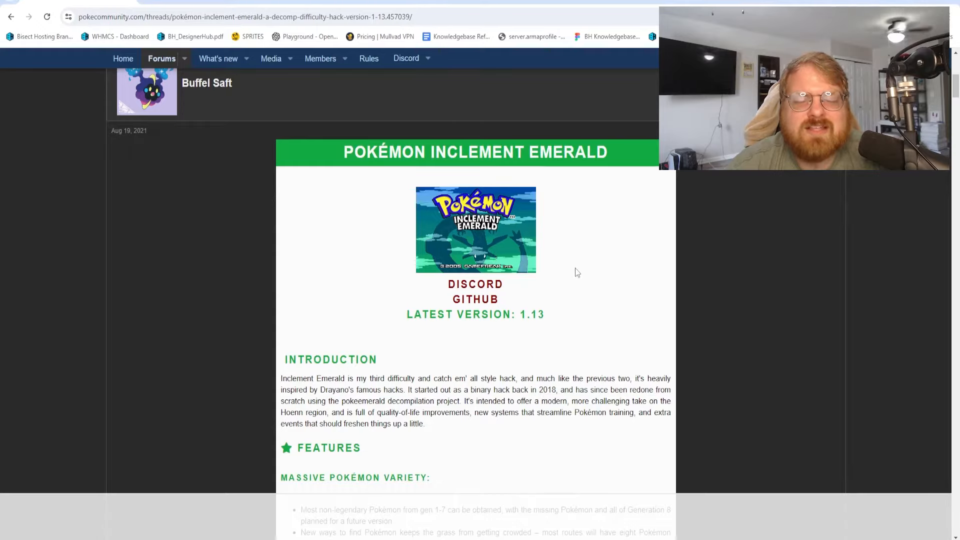
pyautogui.moveTo(574, 274)
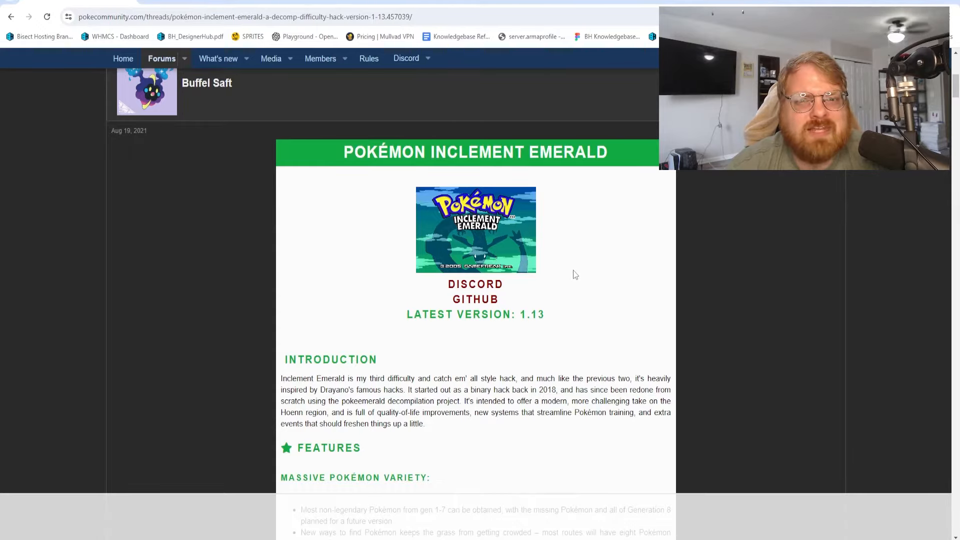
pyautogui.moveTo(581, 276)
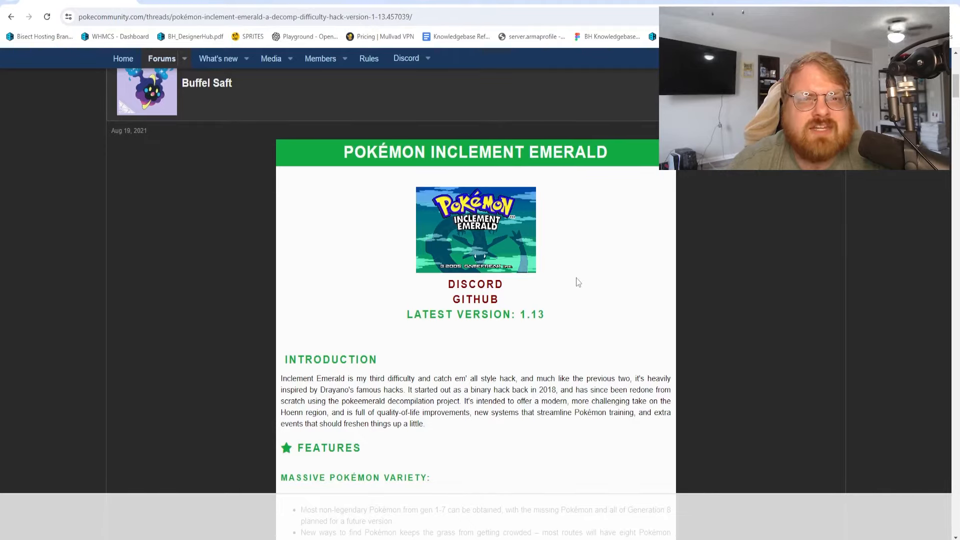
# - Scroll the PokéCommunity thread down past features and FAQ to the Download section
pyautogui.scroll(-3)
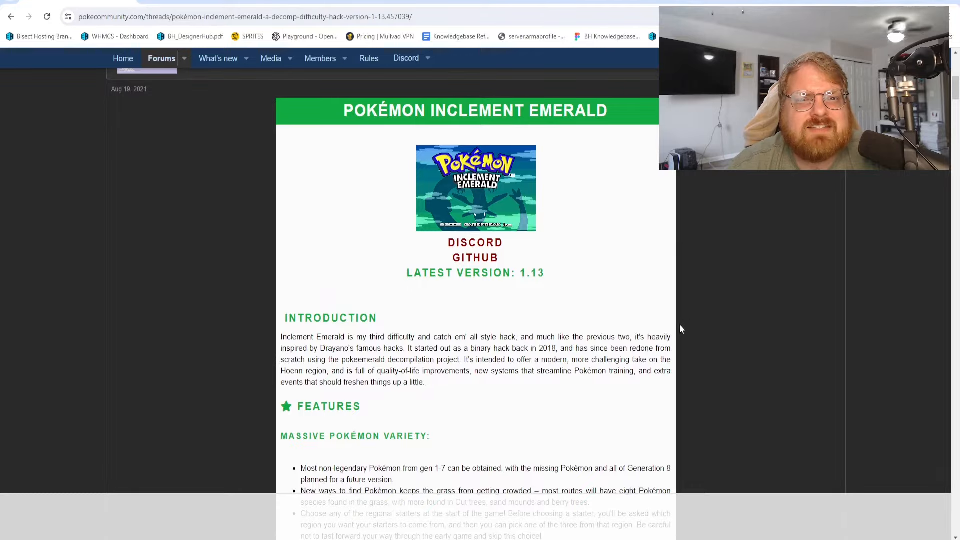
pyautogui.moveTo(661, 261)
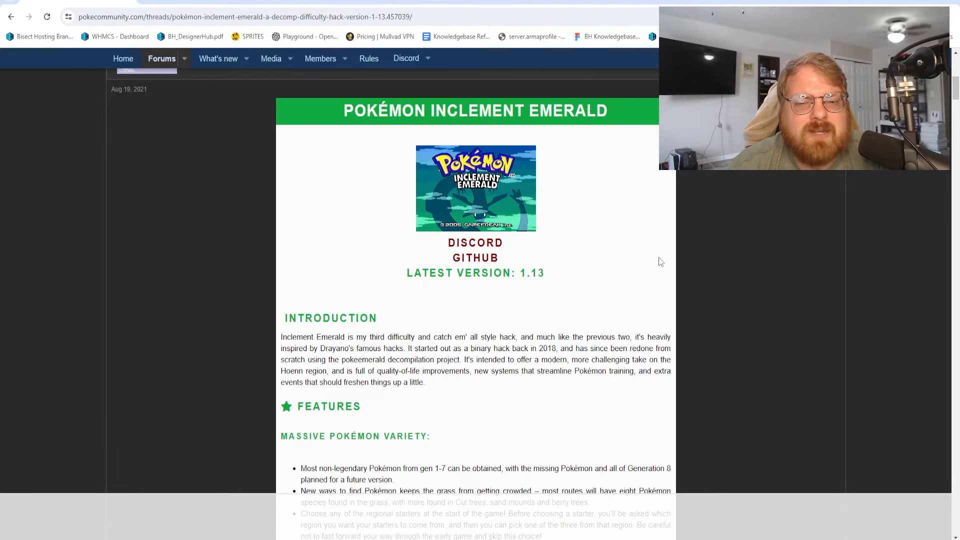
pyautogui.scroll(-3)
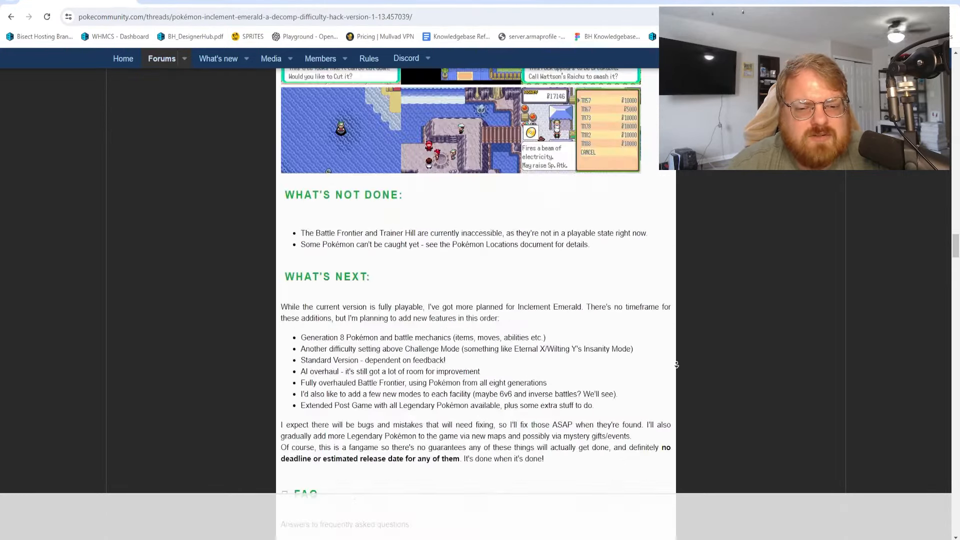
pyautogui.scroll(-3)
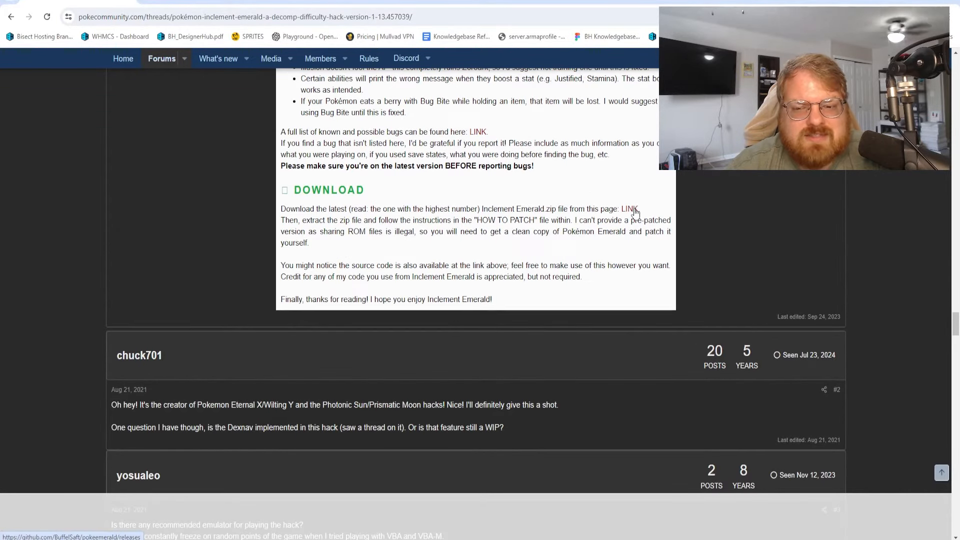
# - Follow the Download link to the GitHub Inclement Emerald 1.13 release and its Assets
pyautogui.click(629, 209)
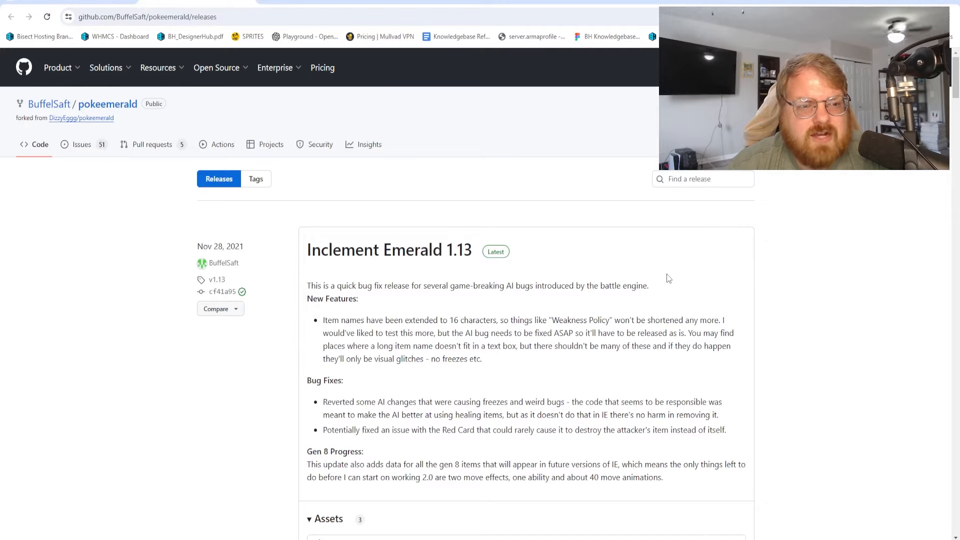
pyautogui.scroll(-3)
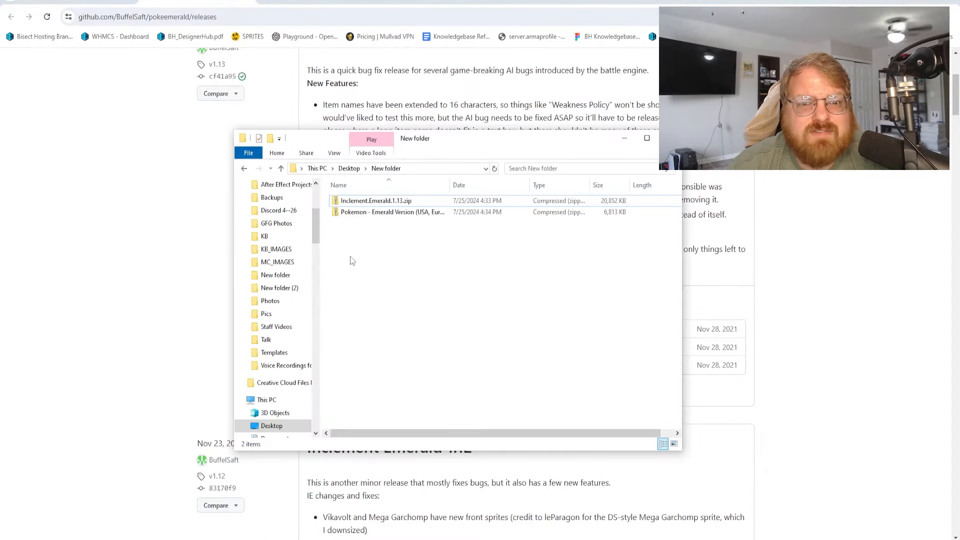
pyautogui.moveTo(392, 212)
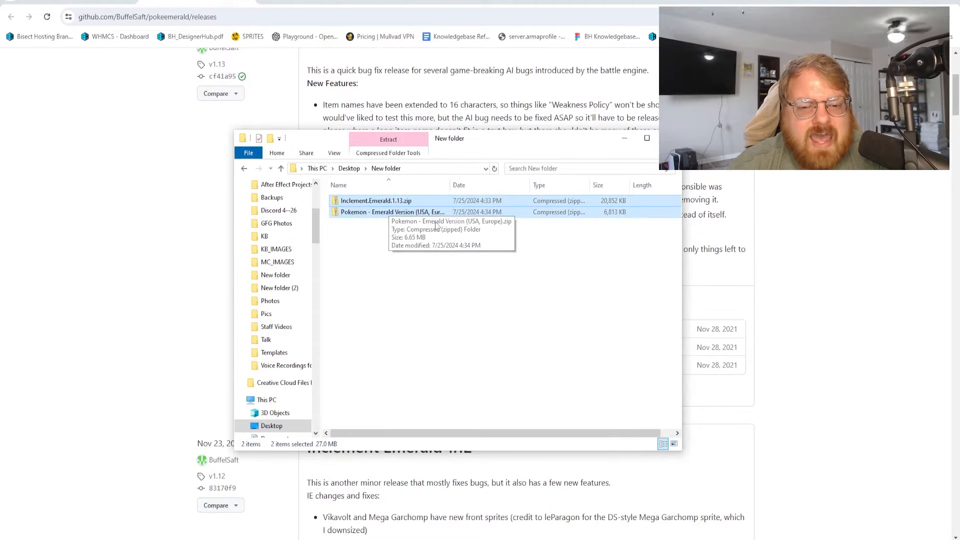
pyautogui.moveTo(401, 212)
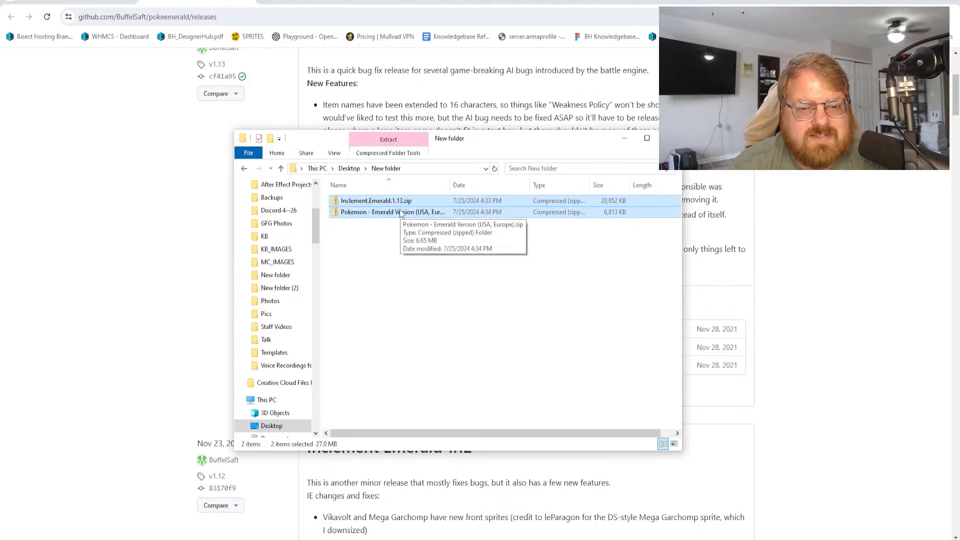
pyautogui.moveTo(463, 384)
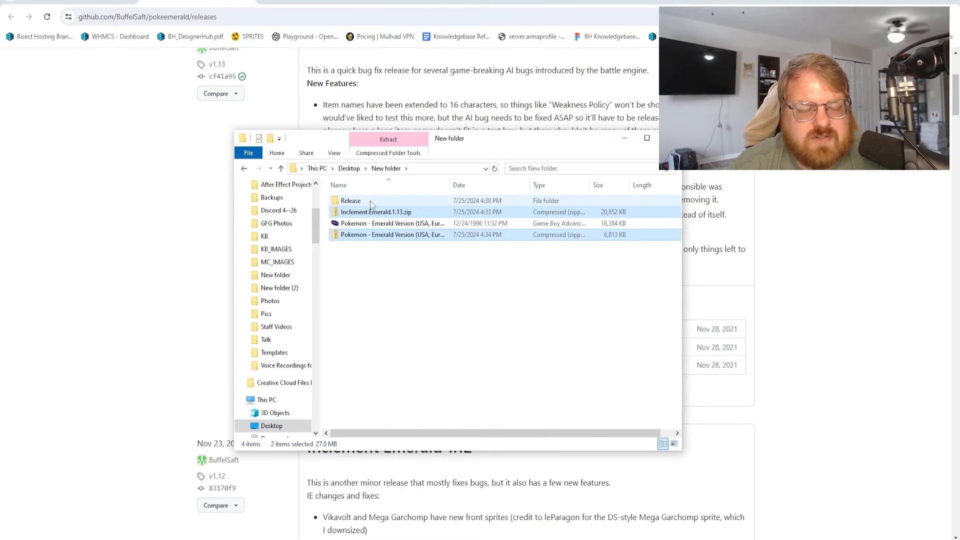
# - Enter the extracted Release folder and launch DeltaPatcherLite.exe
pyautogui.doubleClick(351, 200)
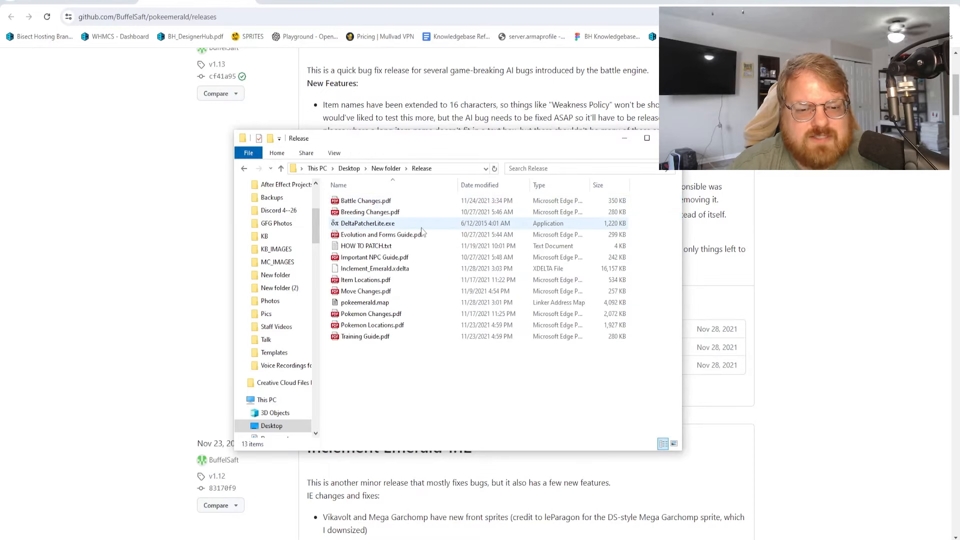
pyautogui.moveTo(369, 227)
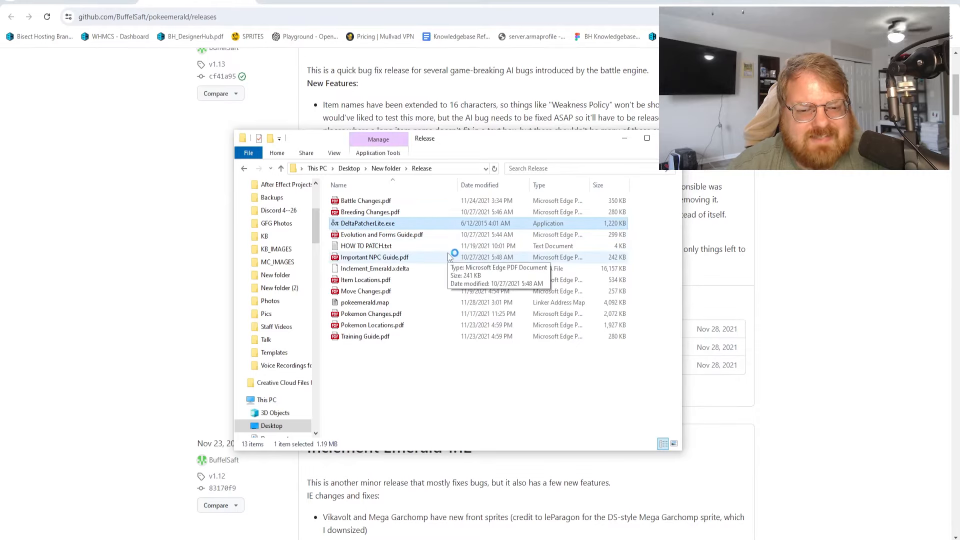
pyautogui.doubleClick(367, 223)
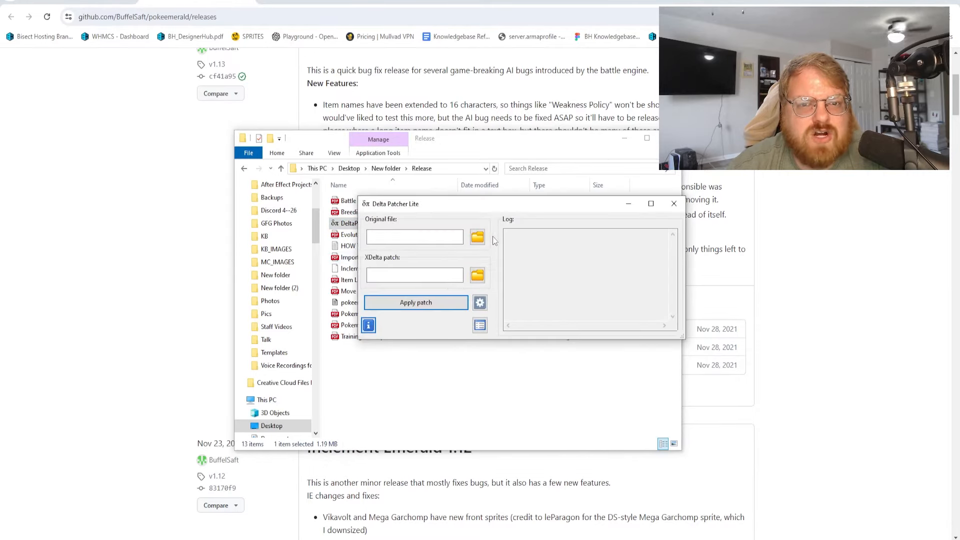
# - Patch the Emerald ROM with Inclement_Emerald.xdelta and confirm the success notice
pyautogui.click(477, 236)
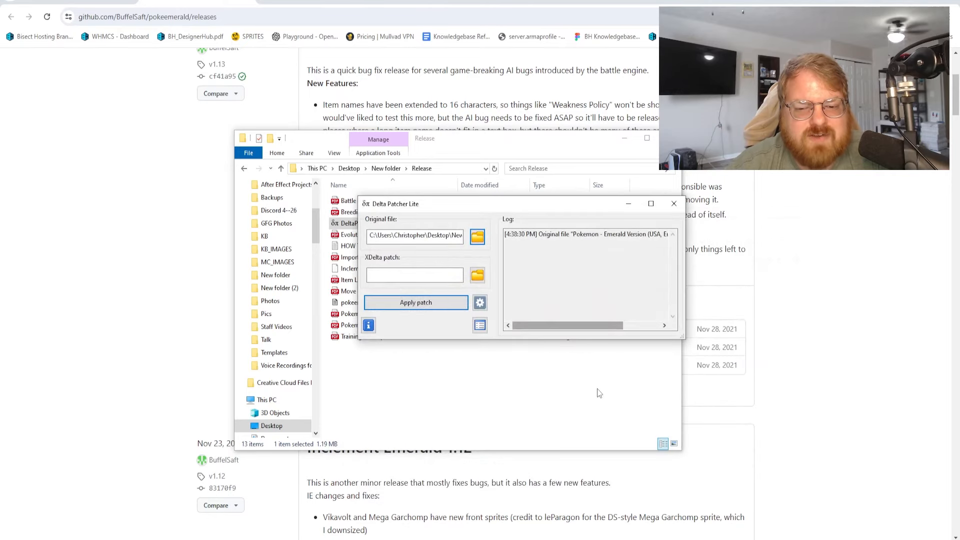
pyautogui.click(477, 275)
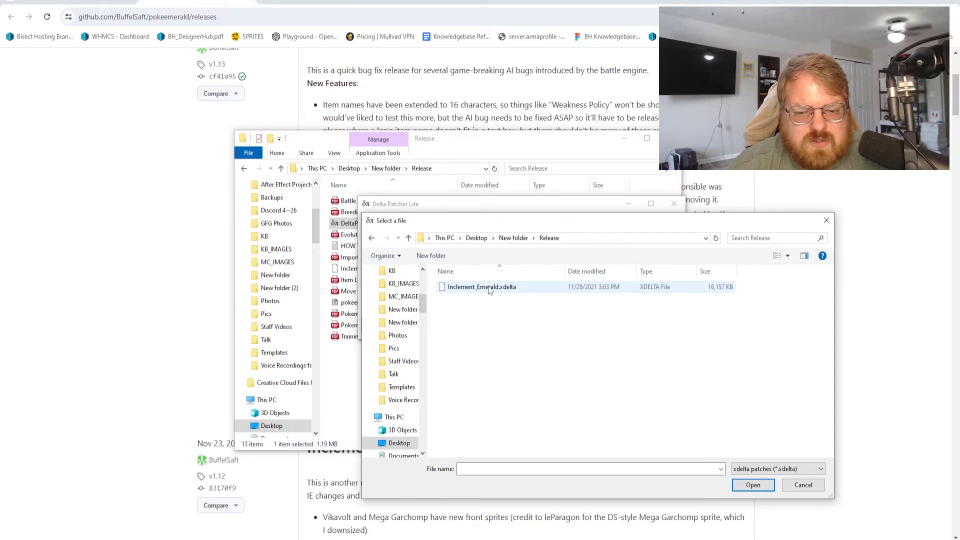
pyautogui.moveTo(481, 287)
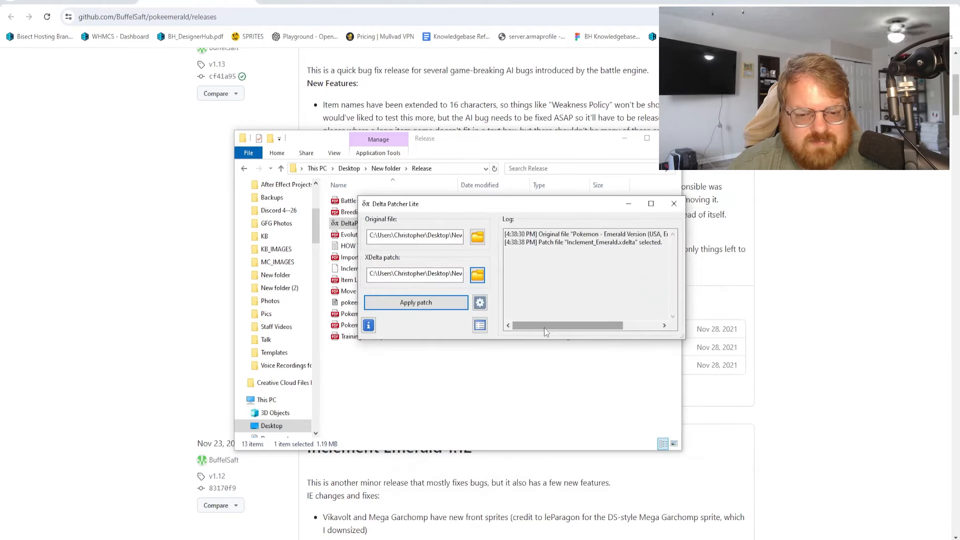
pyautogui.click(416, 302)
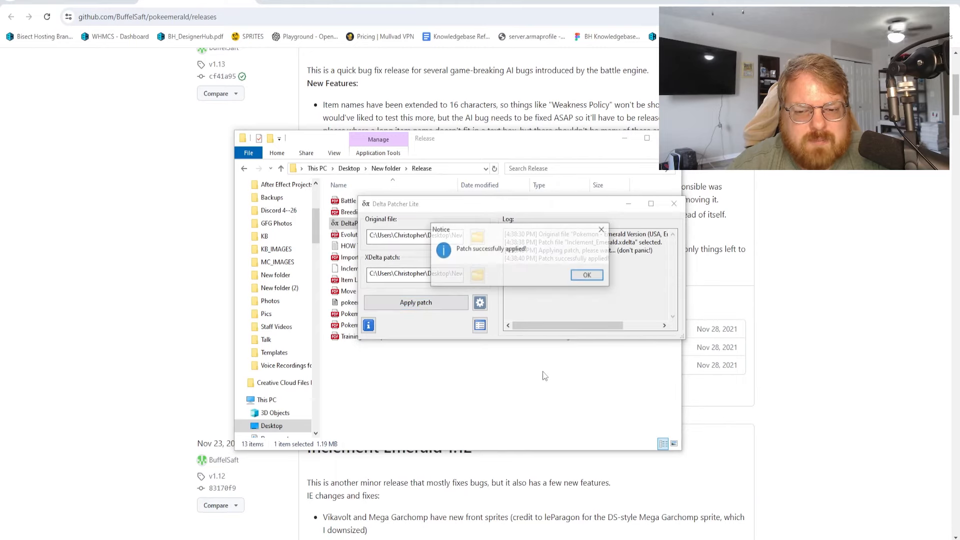
pyautogui.click(586, 274)
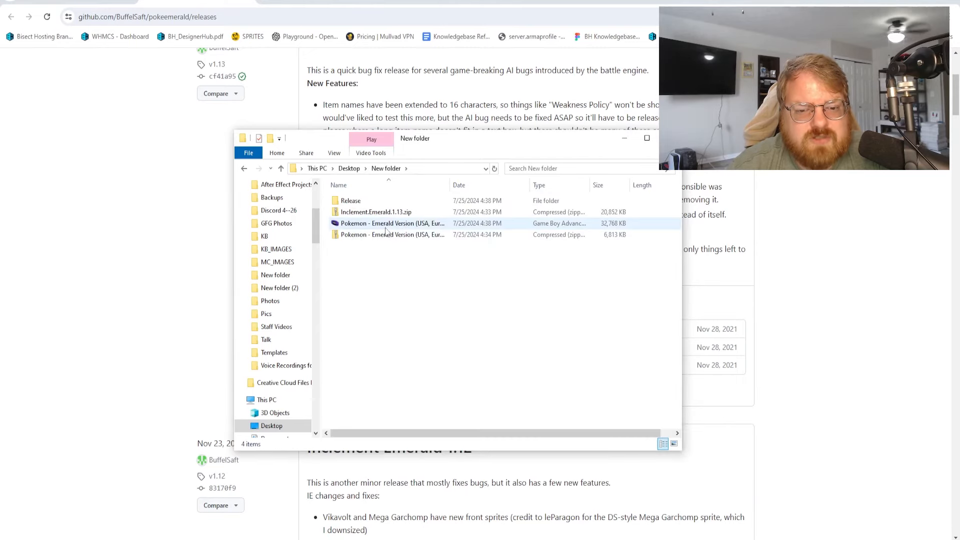
pyautogui.moveTo(392, 223)
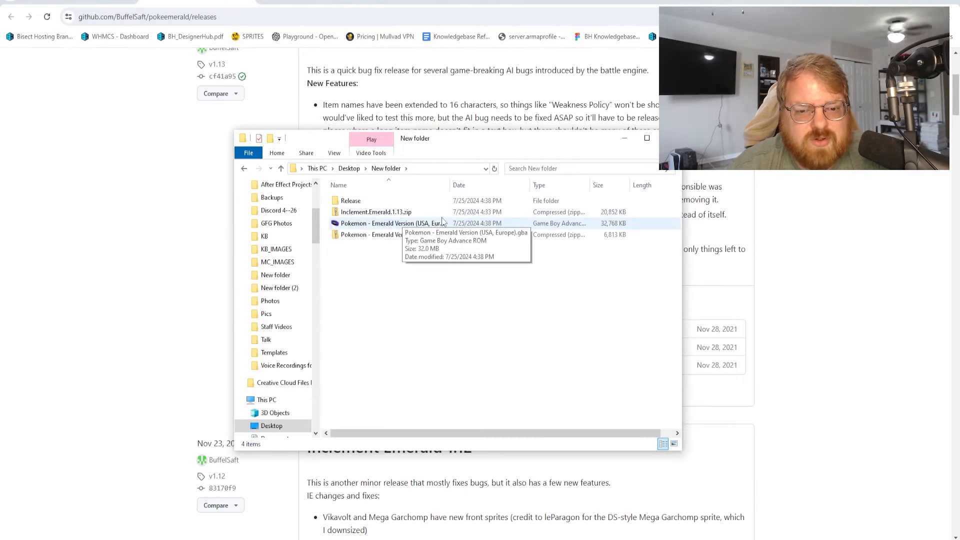
# - Load the patched Emerald .gba ROM in the mGBA emulator
pyautogui.doubleClick(392, 223)
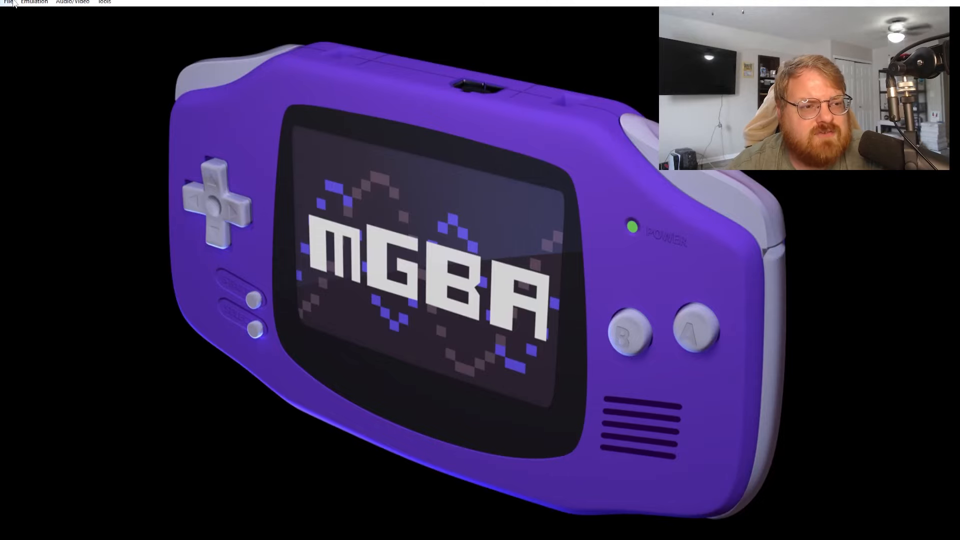